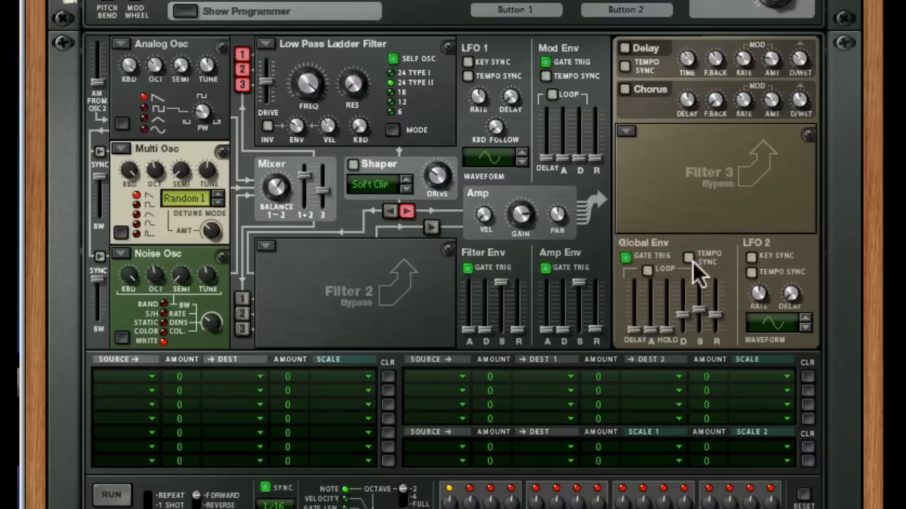
mouse_move(495, 314)
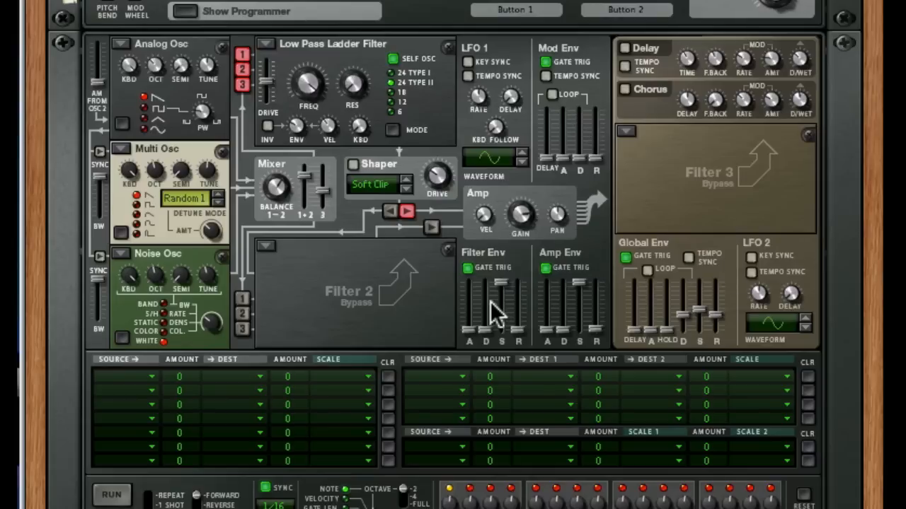
mouse_move(630, 186)
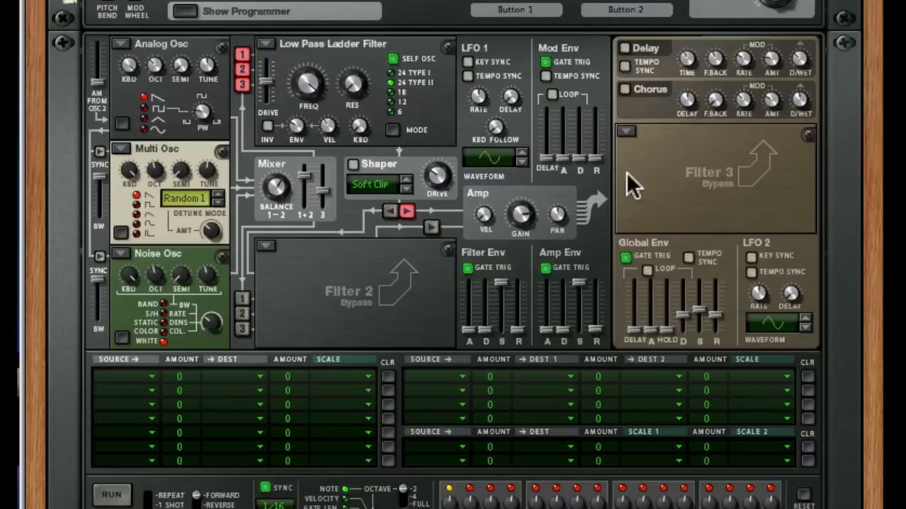
mouse_move(636, 177)
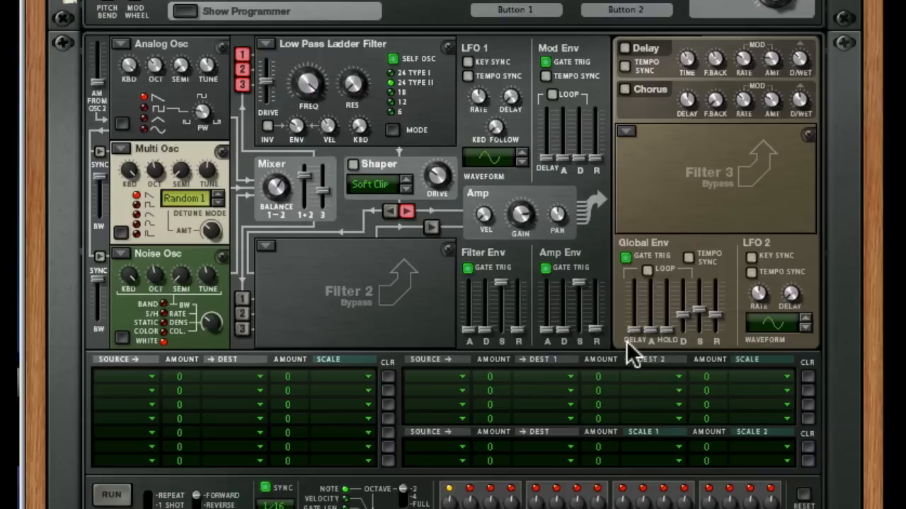
mouse_move(502, 353)
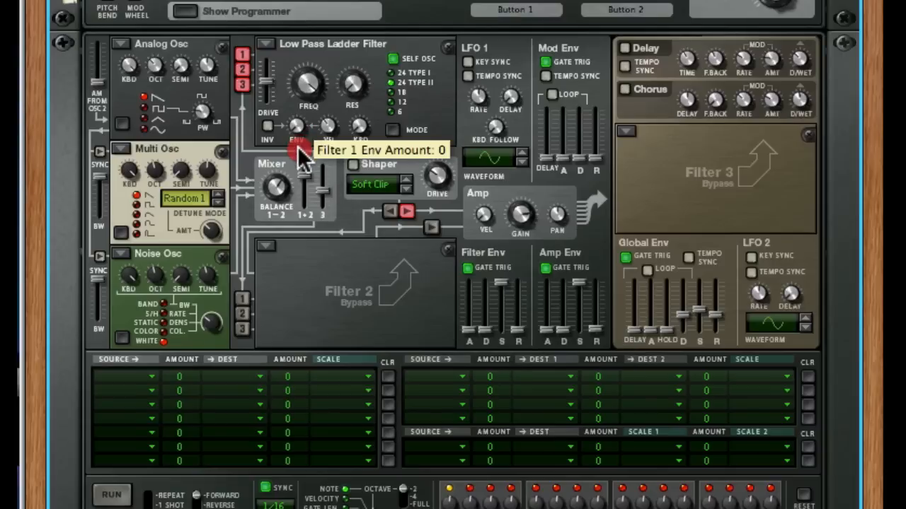
mouse_move(276, 135)
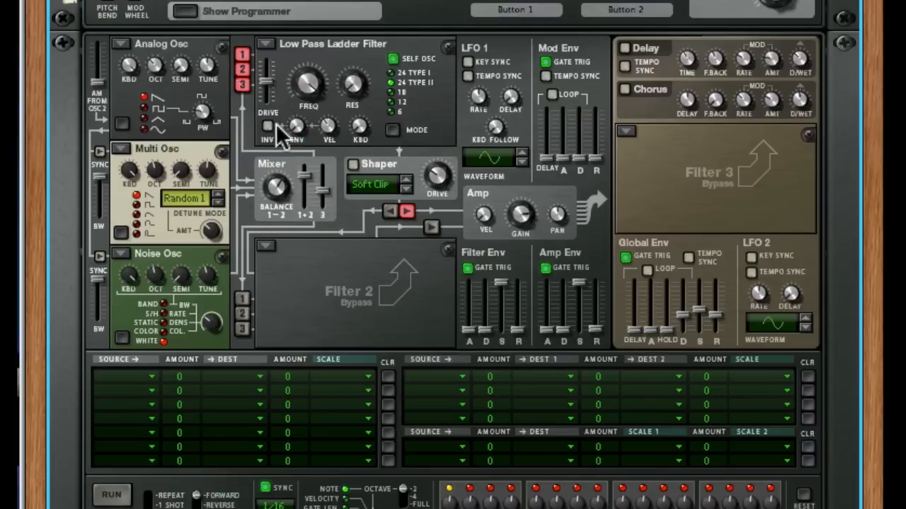
mouse_move(314, 314)
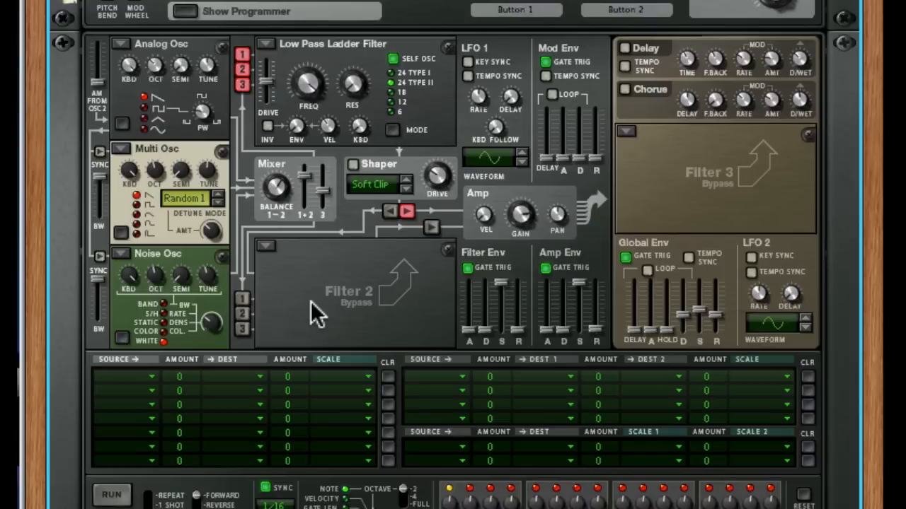
mouse_move(326, 347)
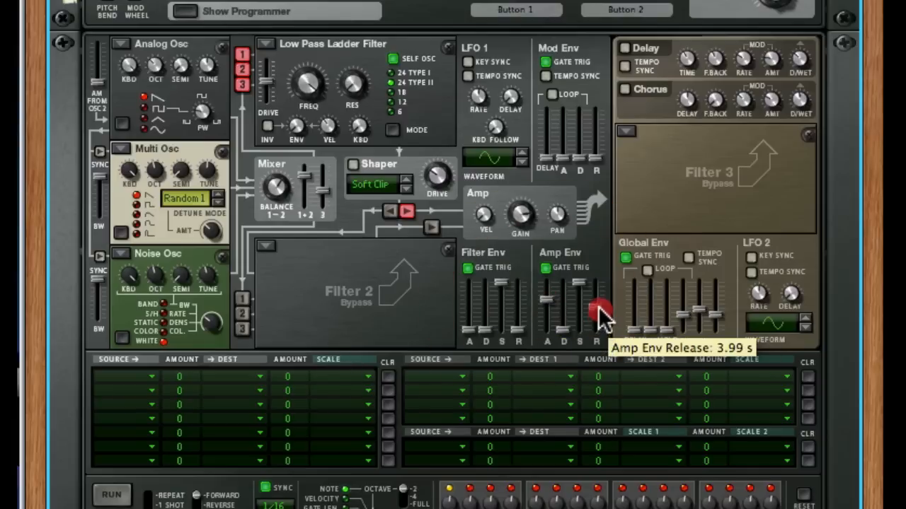
Step: Lengthen the amp envelope release to about 3.99 s
left_click_drag(597, 314, 597, 297)
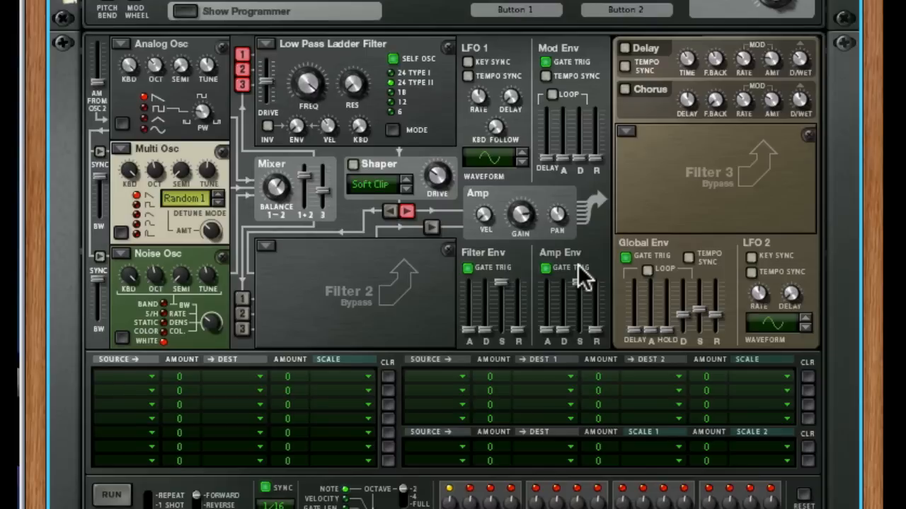
mouse_move(601, 333)
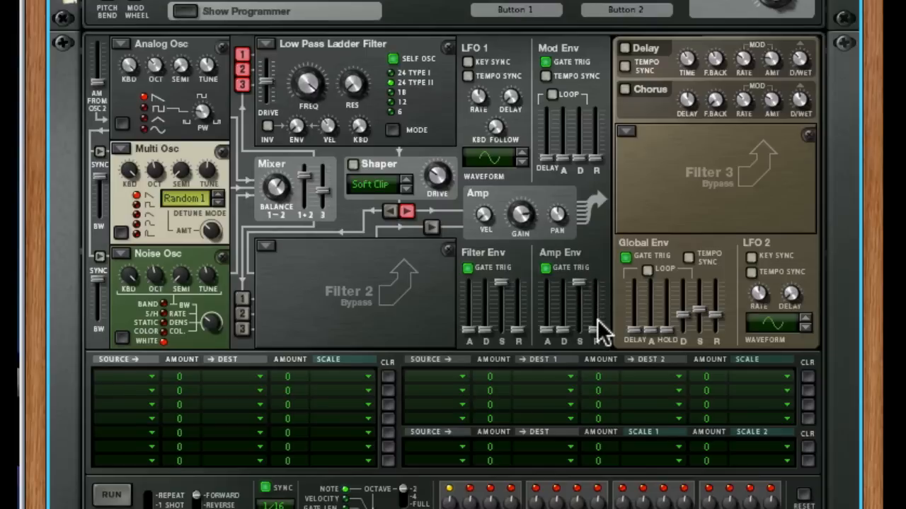
mouse_move(597, 305)
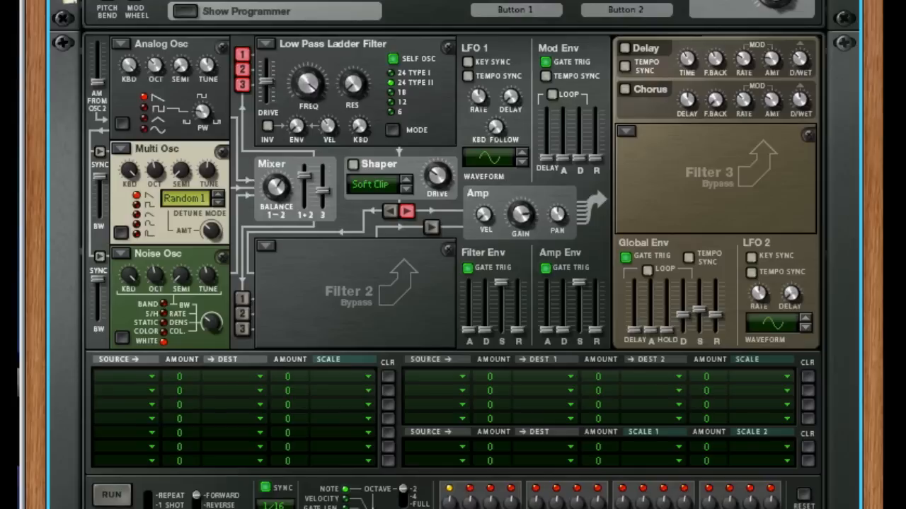
mouse_move(586, 296)
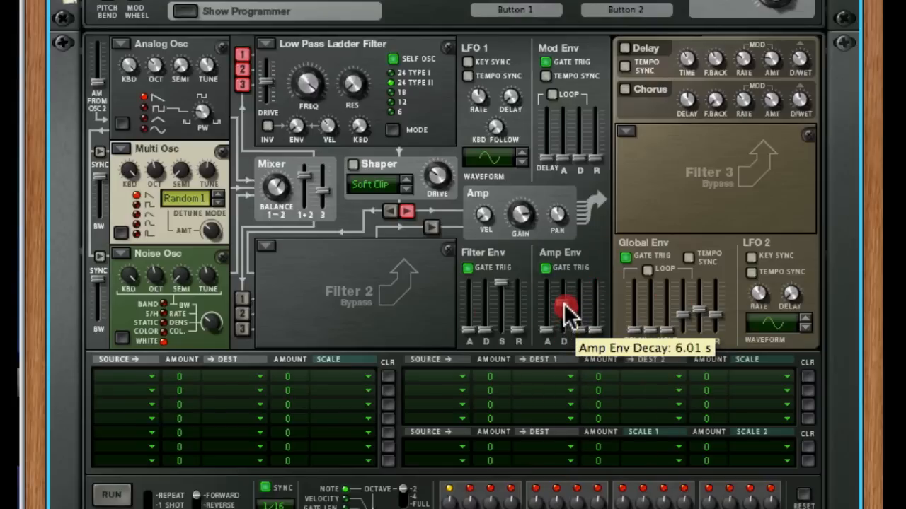
Step: Set the amp envelope decay to 7.50 s and release to 4.73 s
left_click_drag(563, 309, 563, 298)
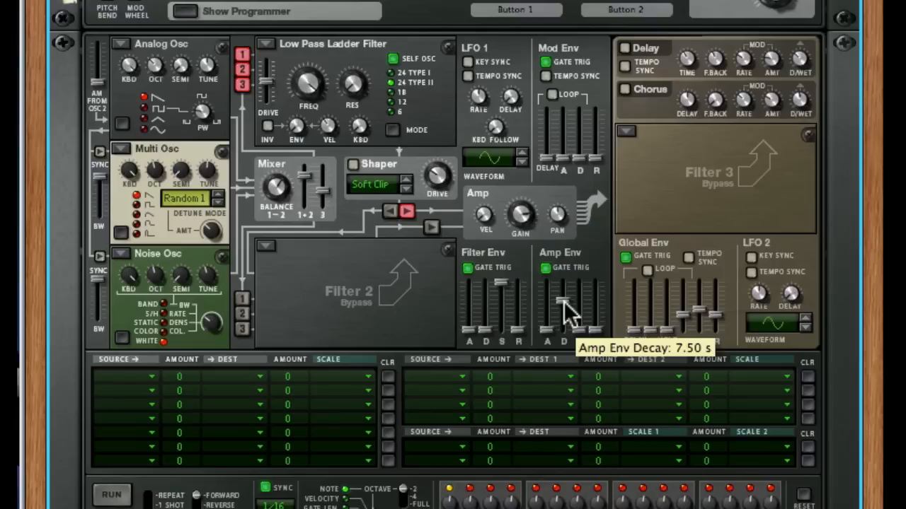
left_click(563, 304)
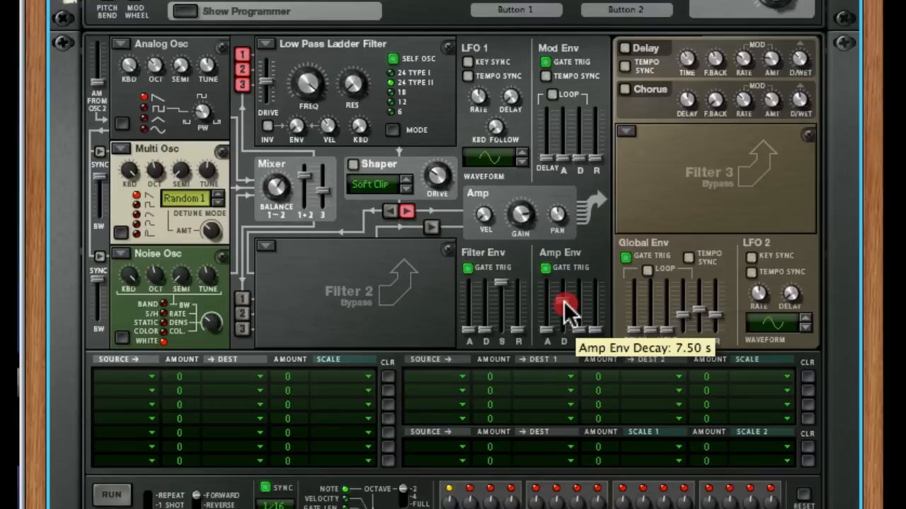
mouse_move(597, 308)
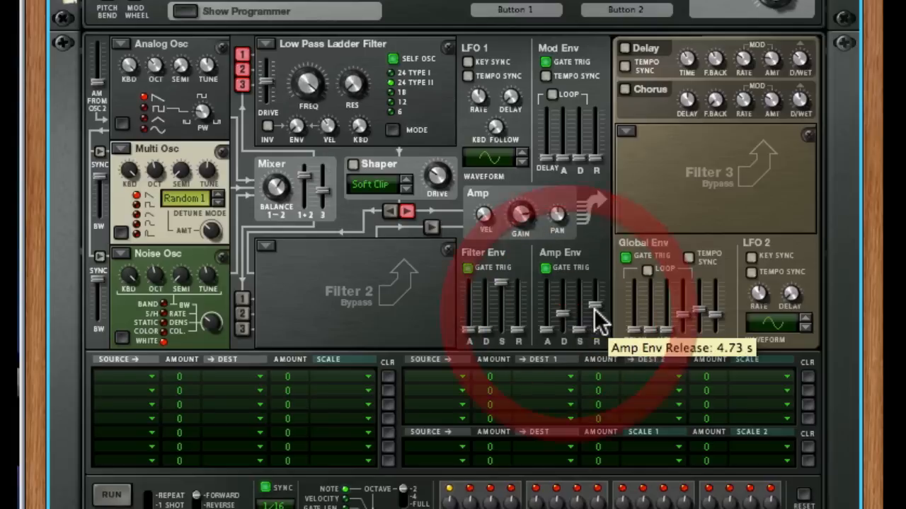
left_click_drag(597, 305, 597, 328)
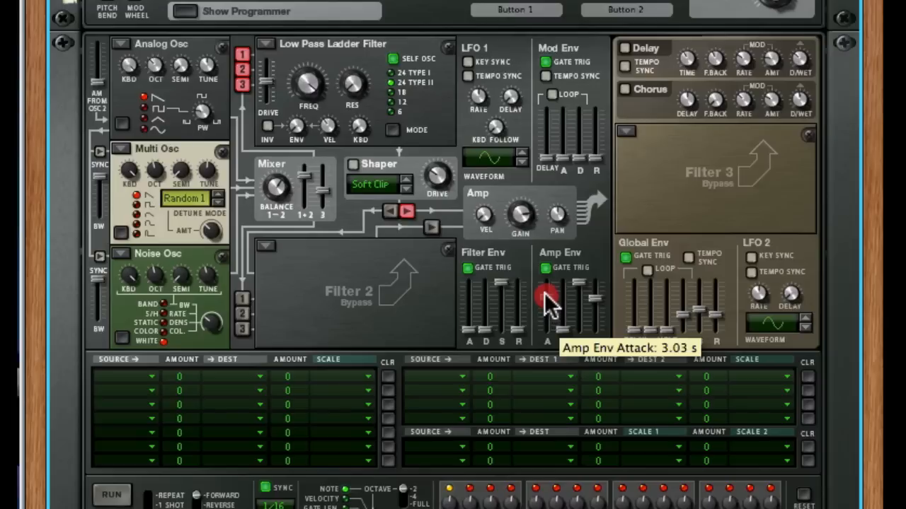
Step: Pull the amp envelope attack and release down to their minimum 3.2 ms
left_click_drag(546, 293, 546, 311)
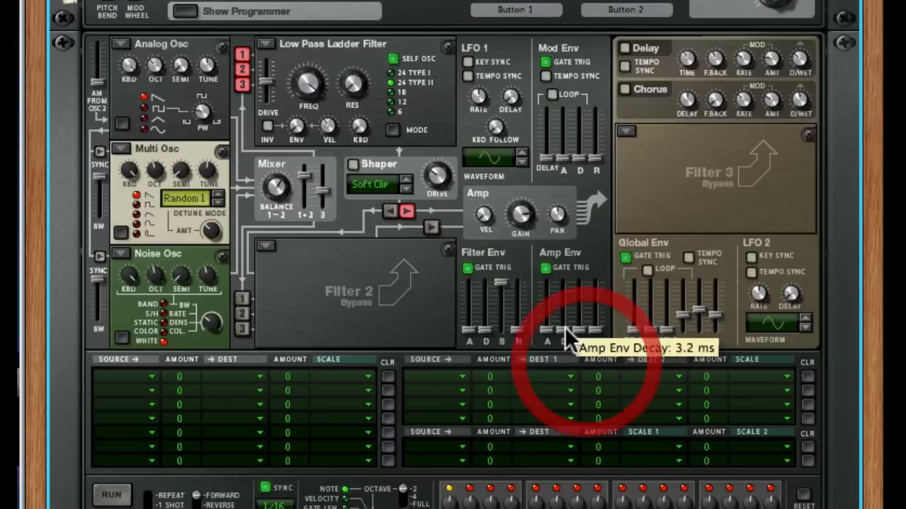
mouse_move(601, 332)
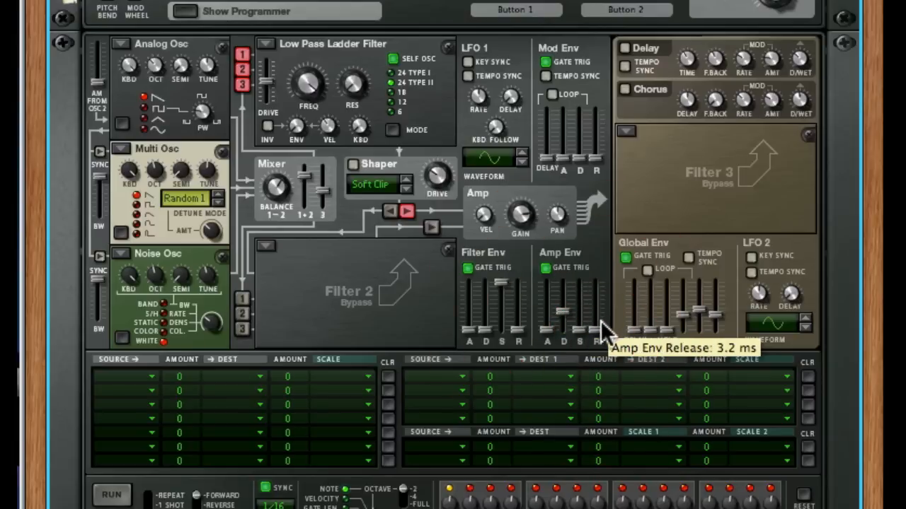
left_click_drag(597, 333, 597, 314)
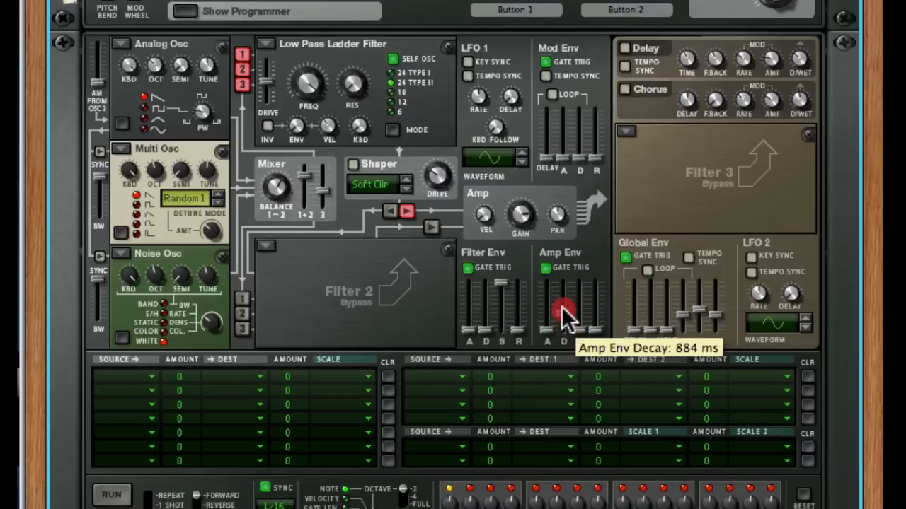
mouse_move(588, 314)
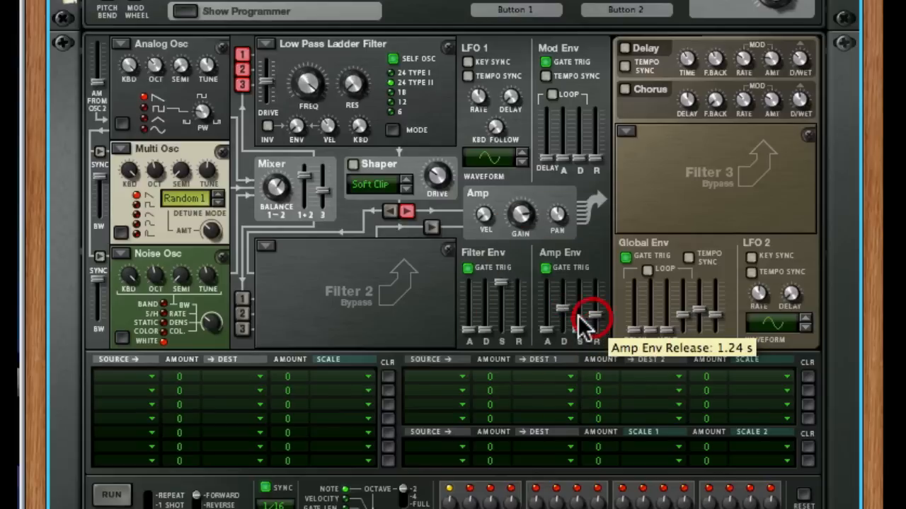
mouse_move(504, 311)
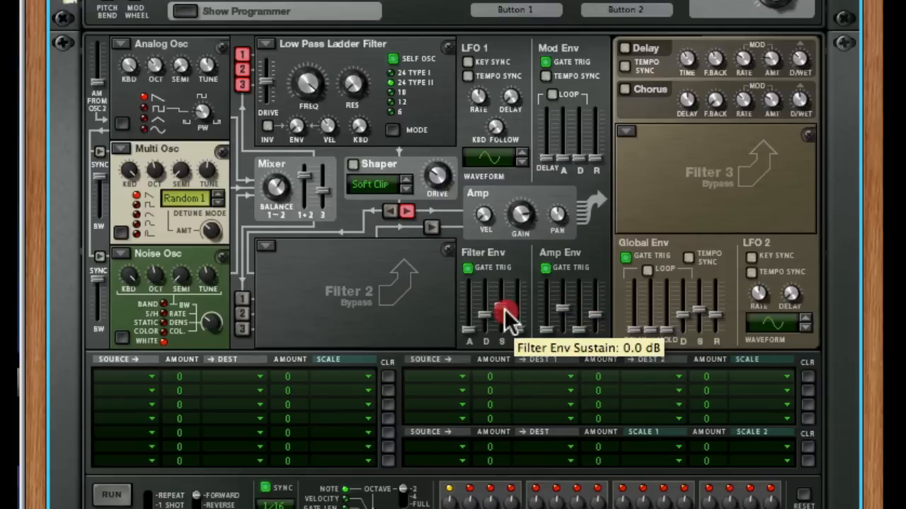
mouse_move(385, 181)
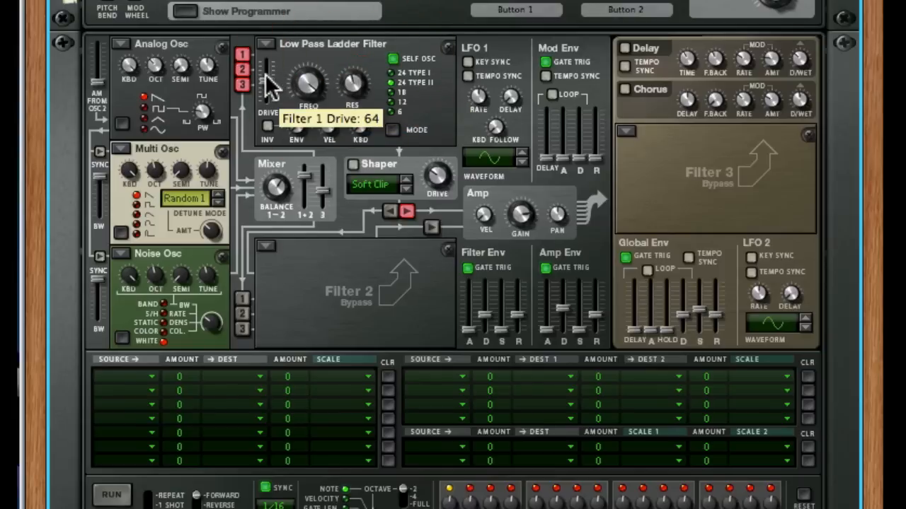
Step: Raise the ladder filter drive to 84 with cutoff fully open at 21.6 kHz
left_click_drag(267, 81, 267, 68)
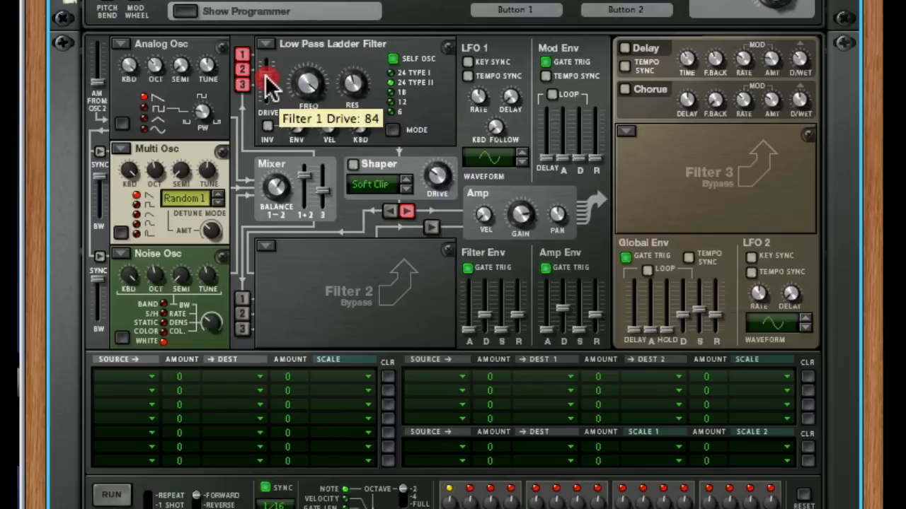
mouse_move(351, 88)
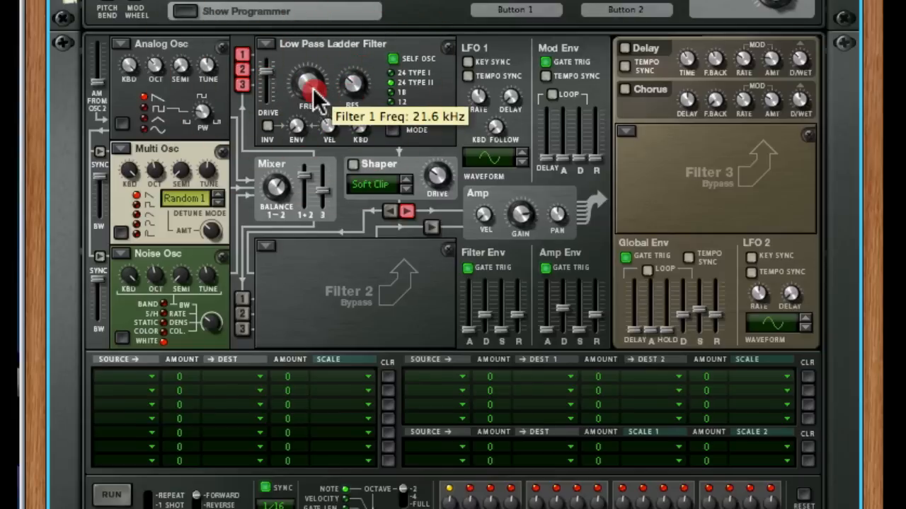
mouse_move(298, 135)
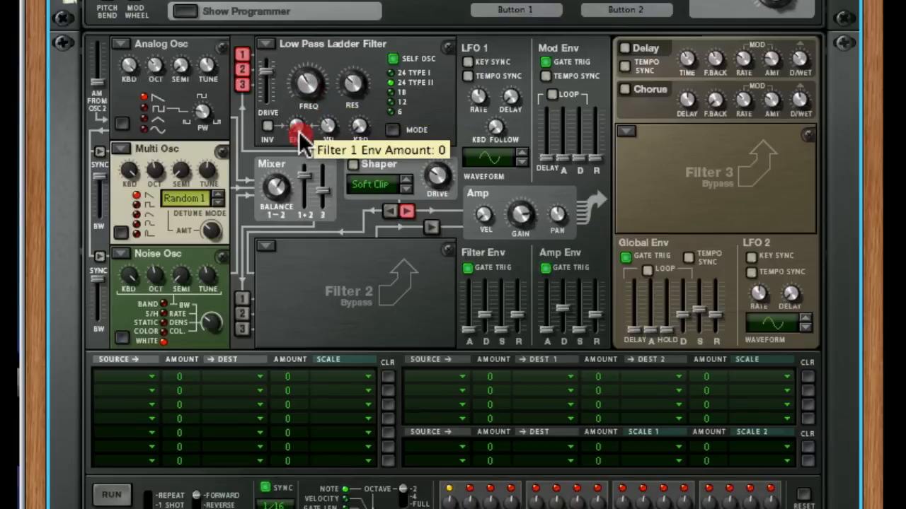
mouse_move(308, 88)
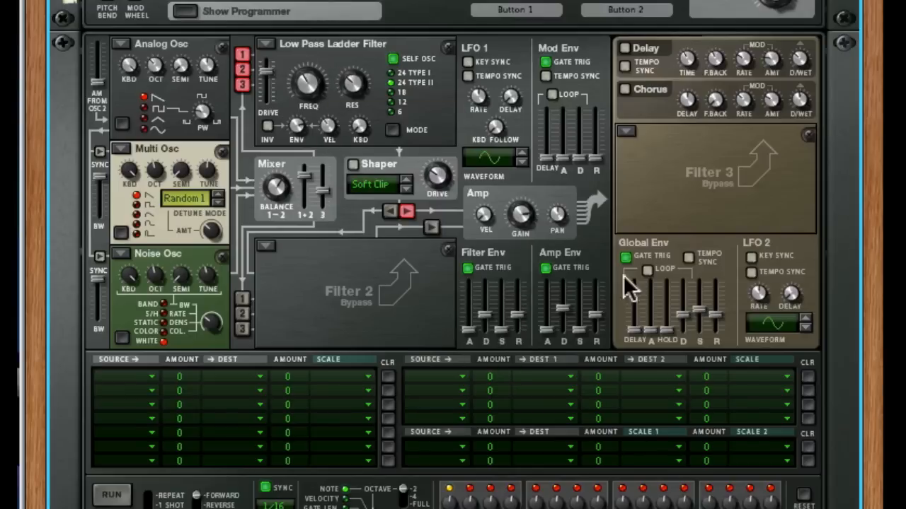
mouse_move(521, 332)
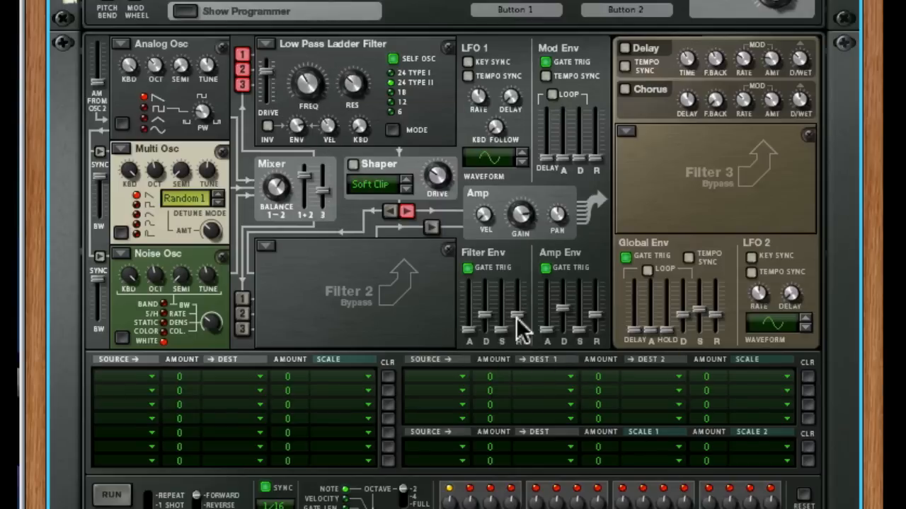
mouse_move(456, 262)
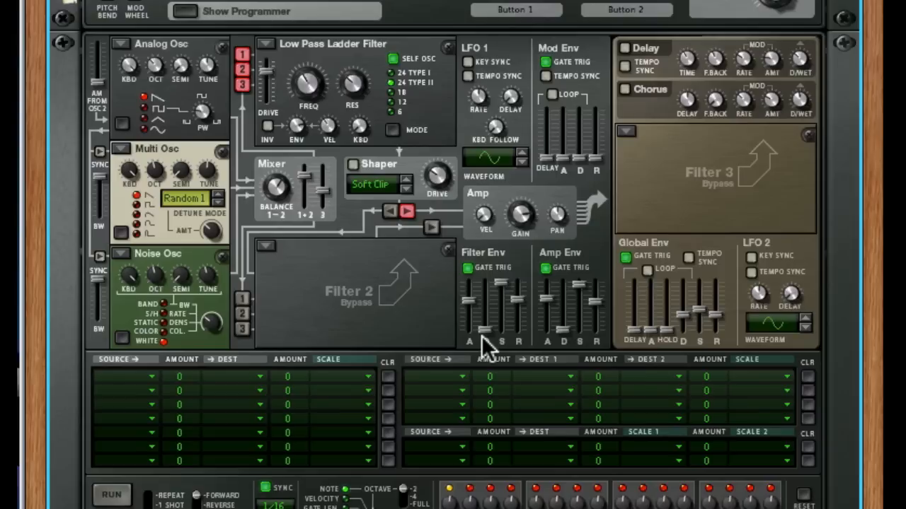
mouse_move(352, 154)
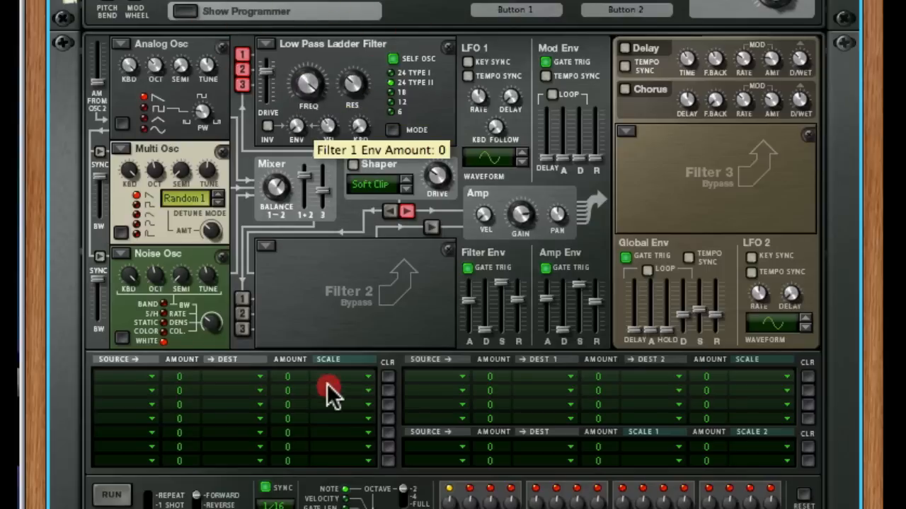
mouse_move(333, 396)
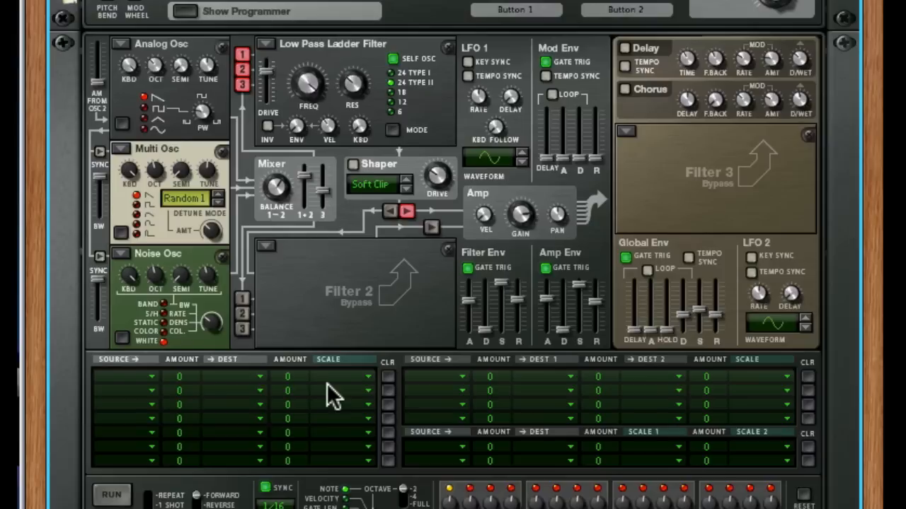
Step: Lower the ladder filter cutoff to 96.3 Hz
left_click(306, 87)
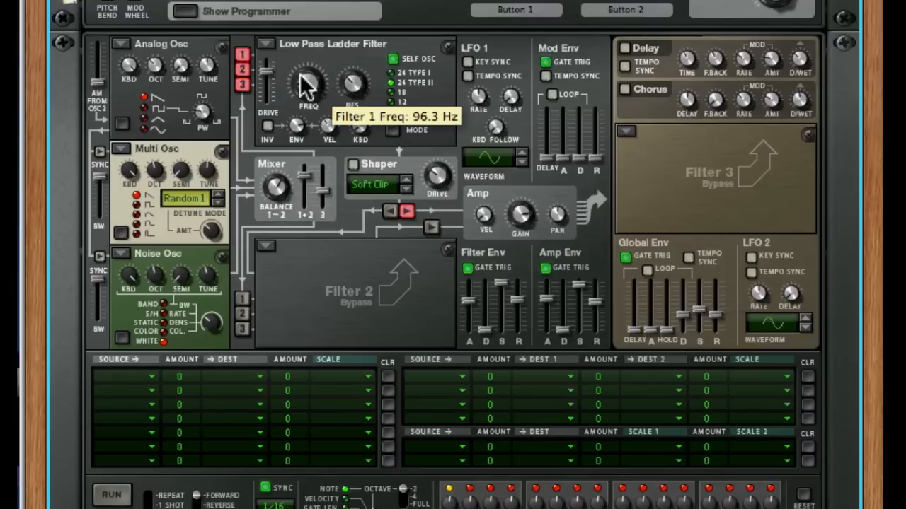
mouse_move(488, 111)
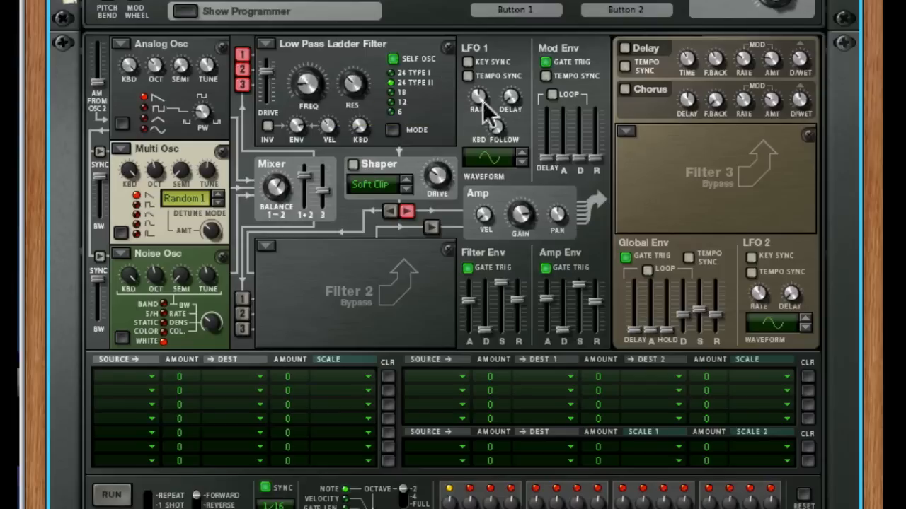
mouse_move(601, 223)
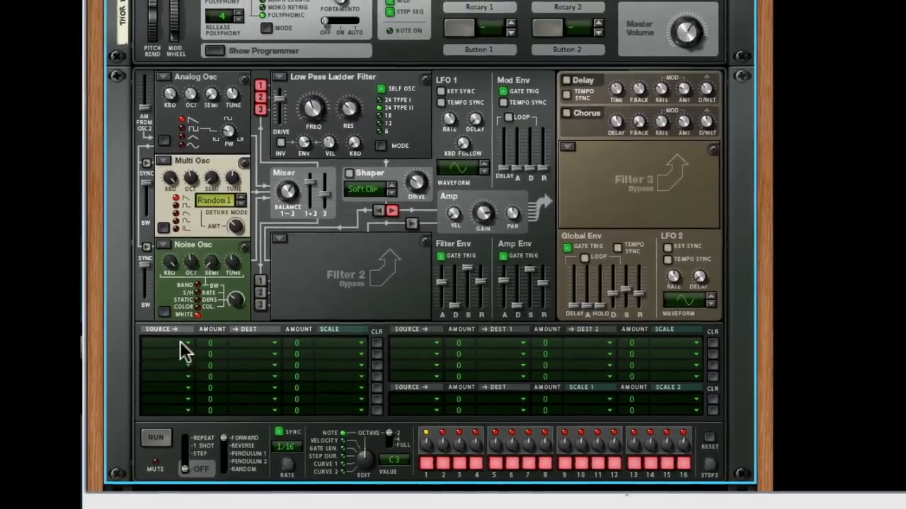
Step: Route LFO 1 to Filter 1 frequency in mod bus row 1 with amount 47
left_click(187, 344)
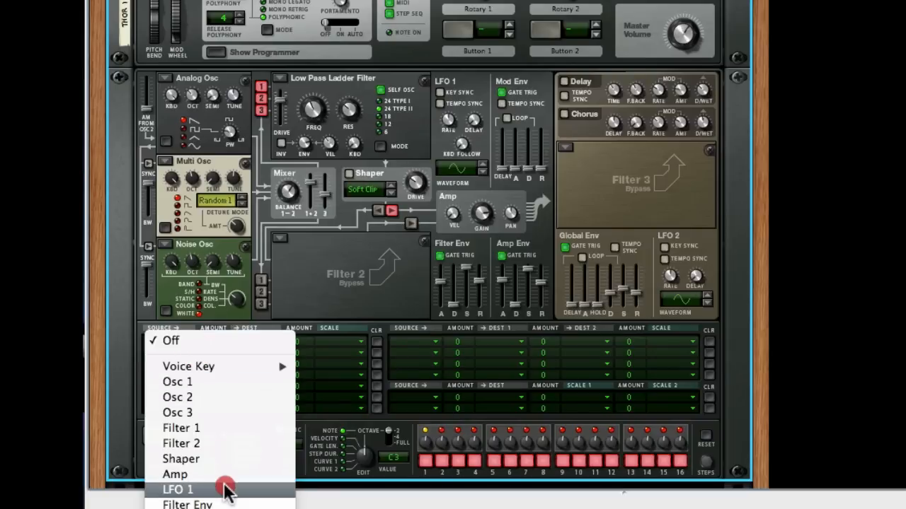
left_click(178, 490)
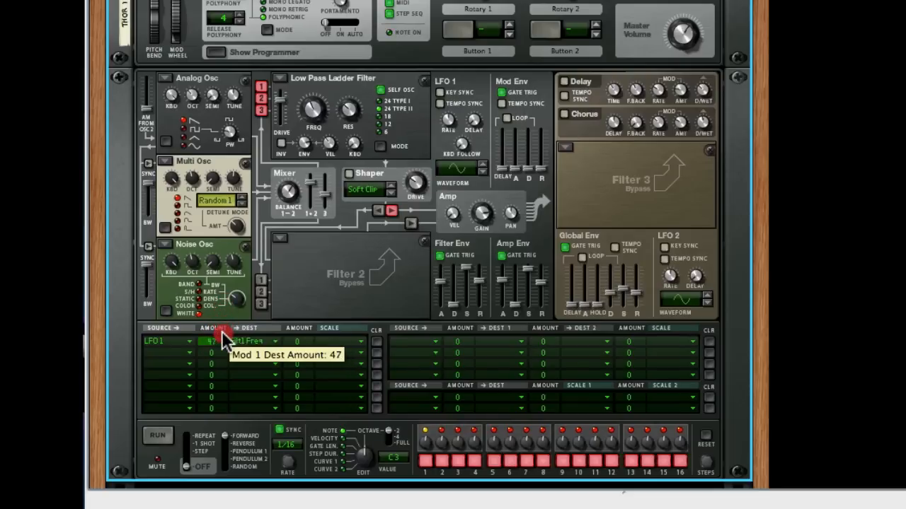
left_click_drag(210, 341, 210, 326)
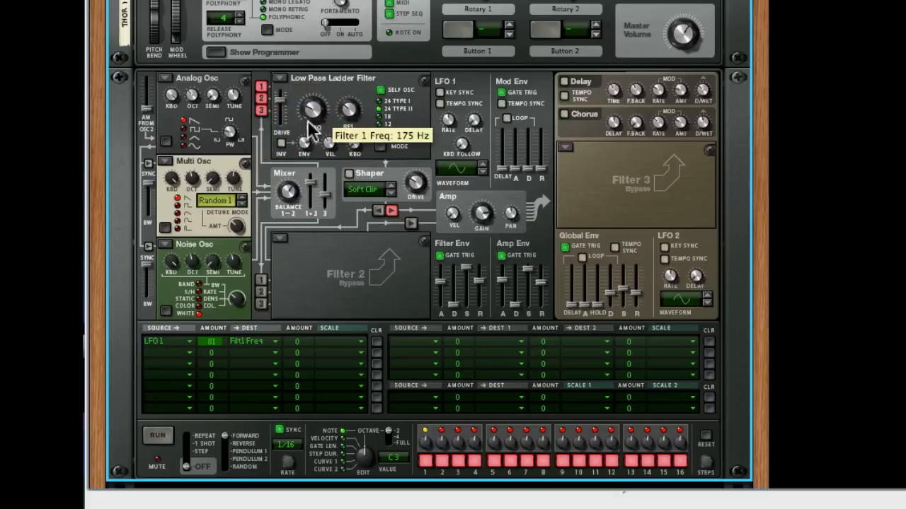
mouse_move(493, 115)
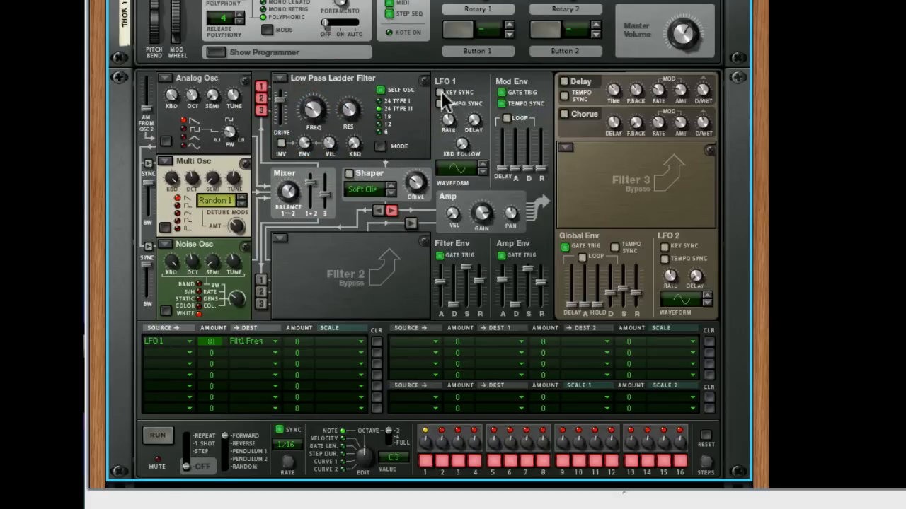
mouse_move(460, 144)
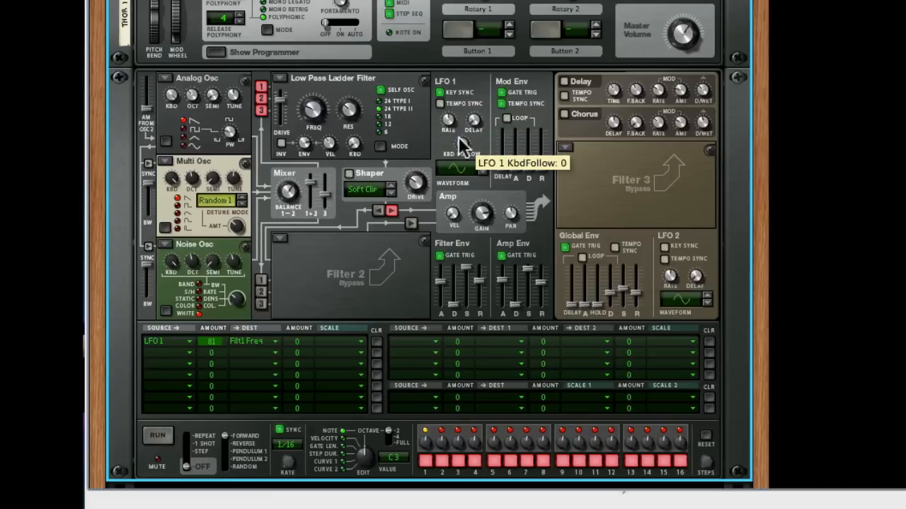
mouse_move(447, 125)
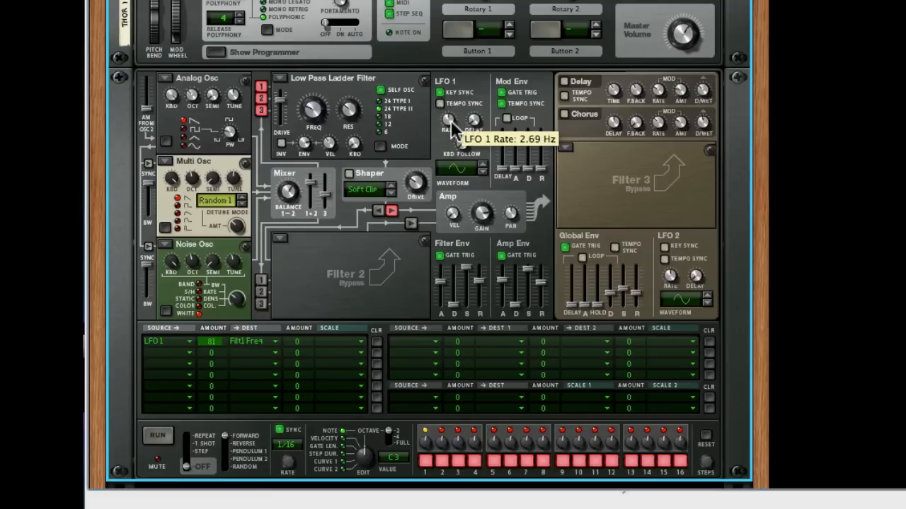
mouse_move(442, 233)
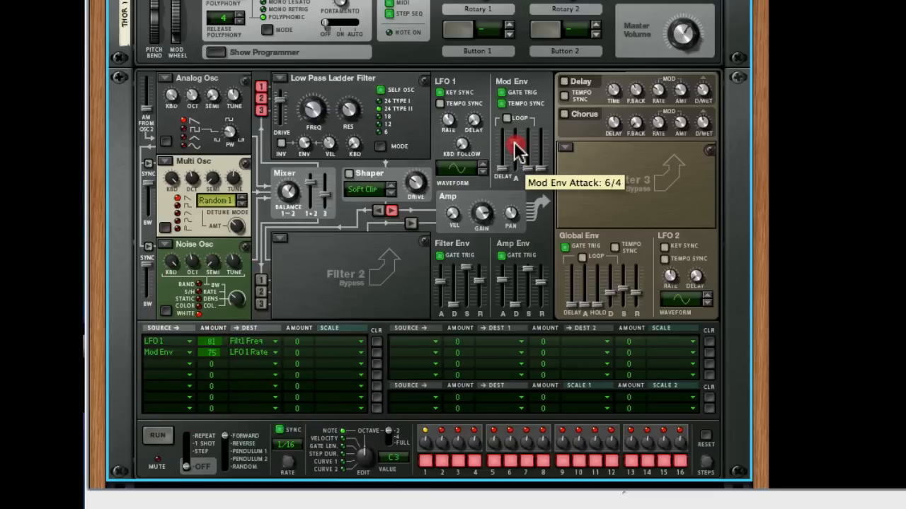
mouse_move(535, 170)
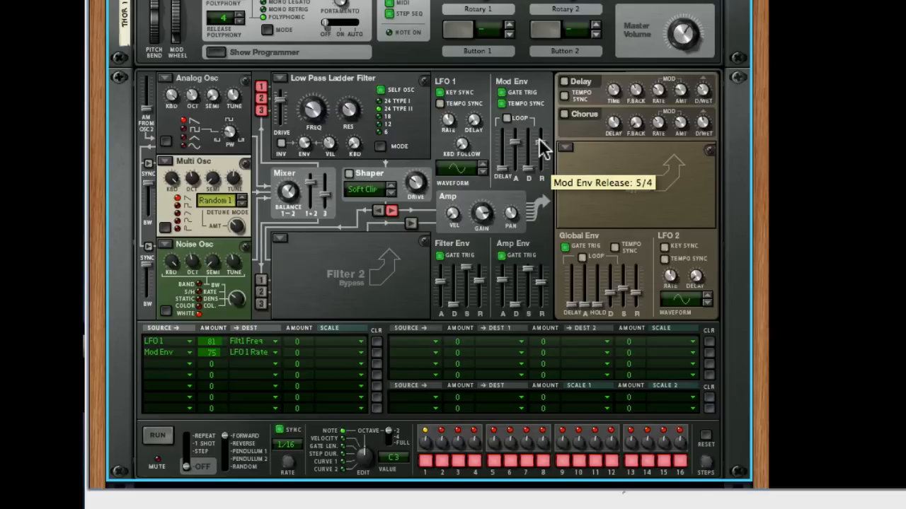
mouse_move(527, 163)
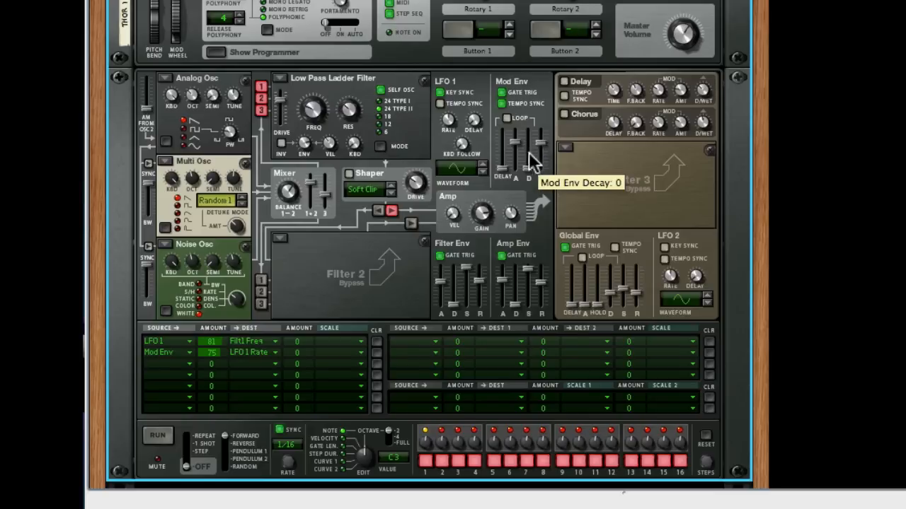
Step: Set the mod envelope decay to 4/4 alongside attack 6/4 and release 5/4
left_click_drag(526, 163, 527, 149)
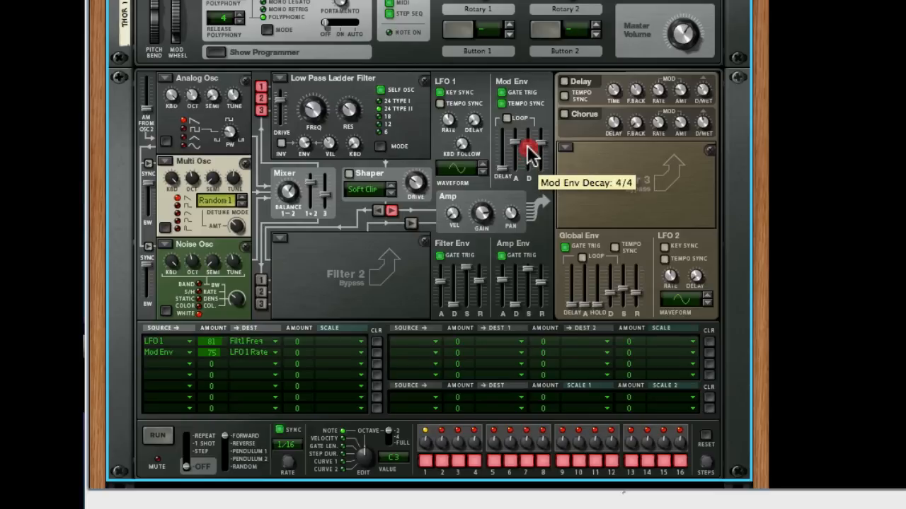